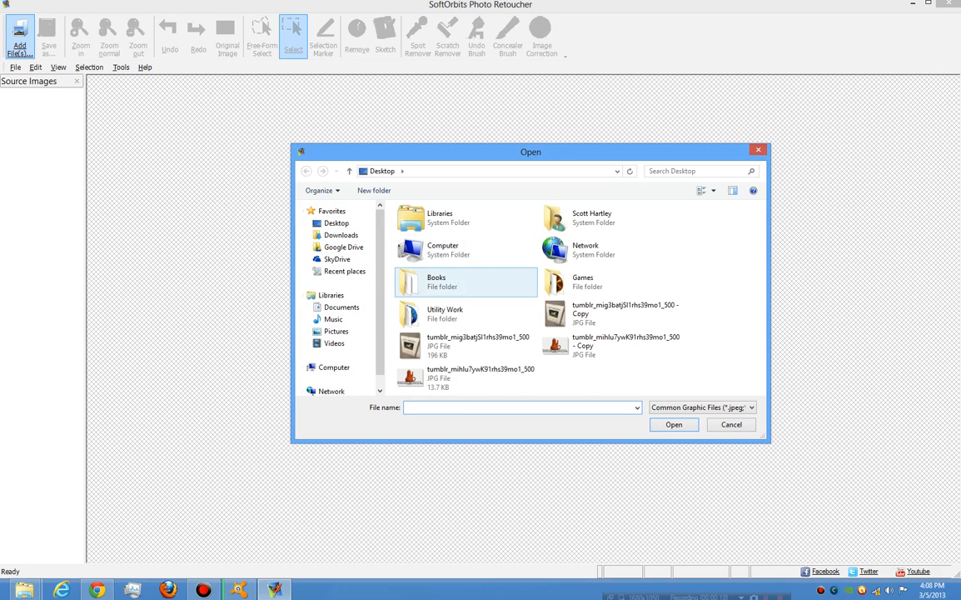
- Load the tumblr teapot meme JPG from the Desktop into the editor
{"action": "left_click", "coordinate": [467, 378]}
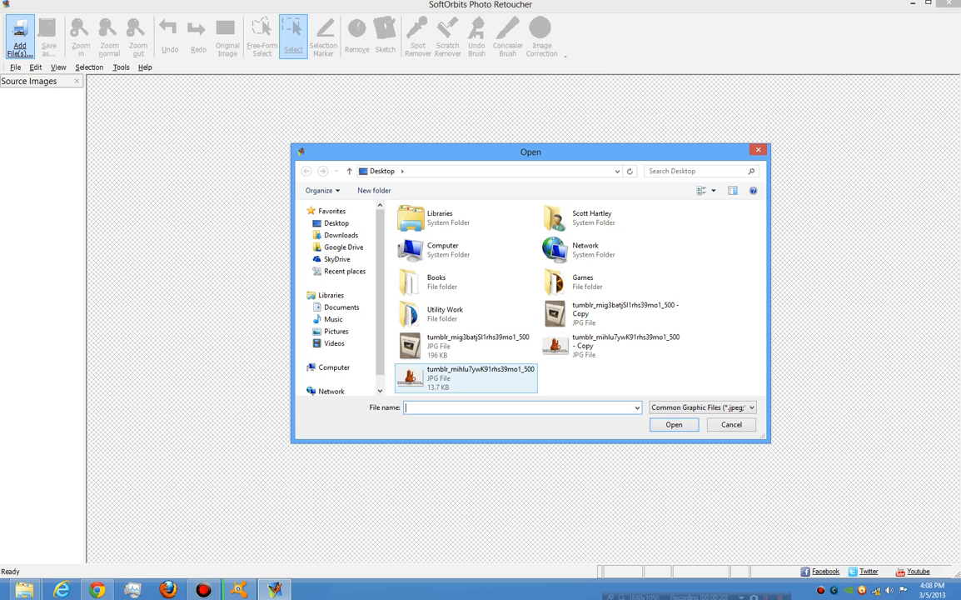
{"action": "mouse_move", "coordinate": [480, 376]}
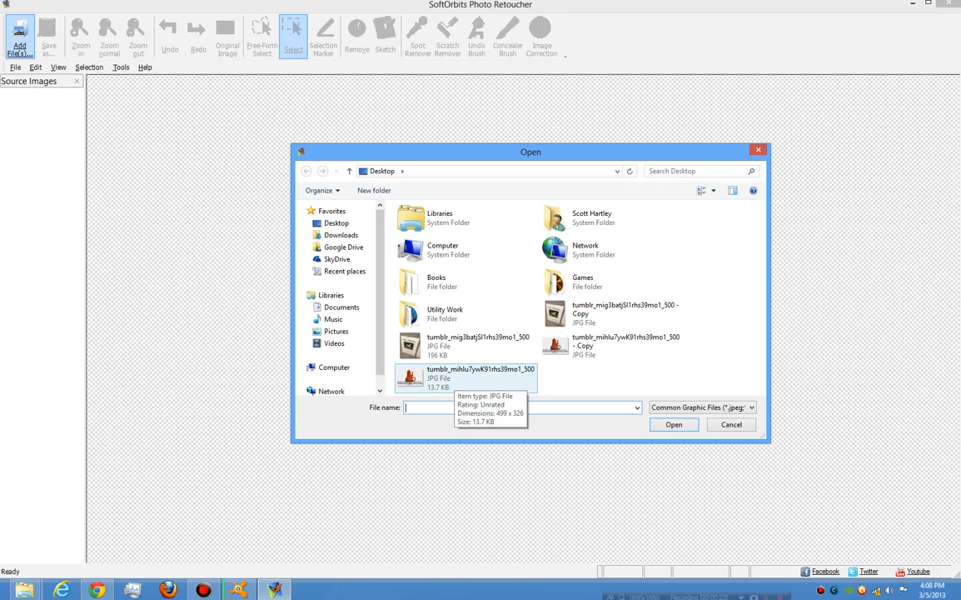
{"action": "left_click", "coordinate": [673, 425]}
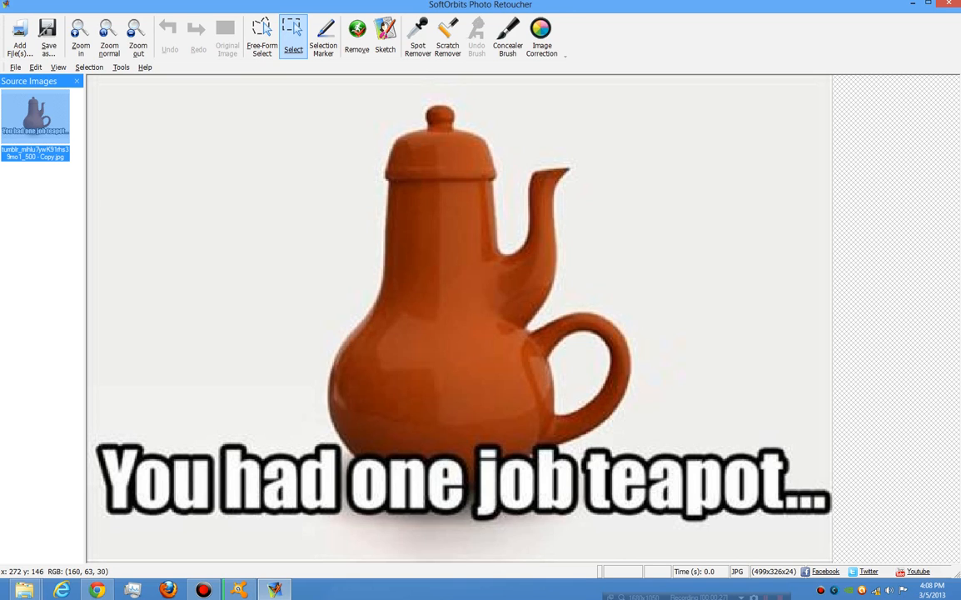
{"action": "mouse_move", "coordinate": [194, 180]}
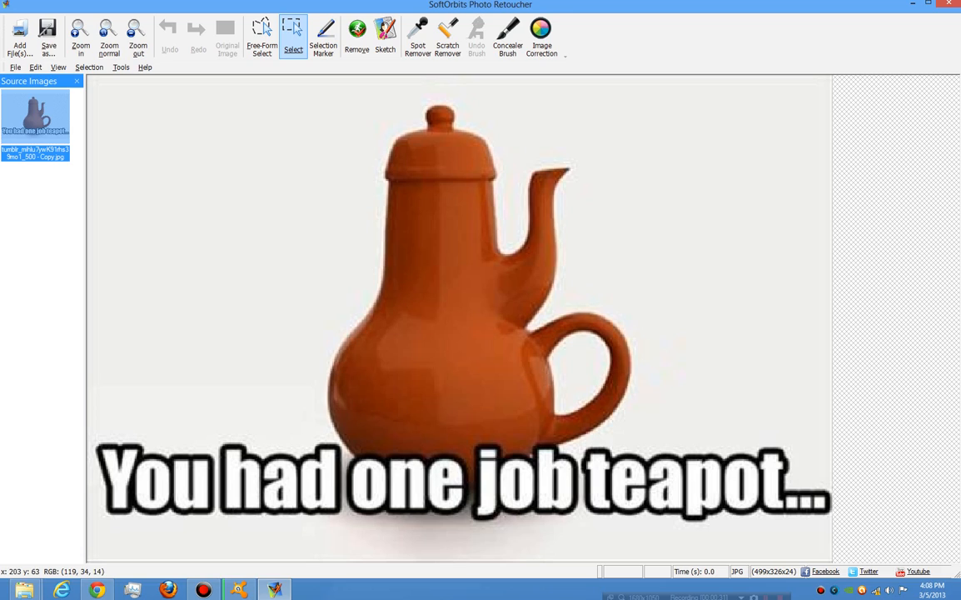
- Outline the teapot with FreeForm Select in red and run Remove on the marked area
{"action": "left_click", "coordinate": [357, 33]}
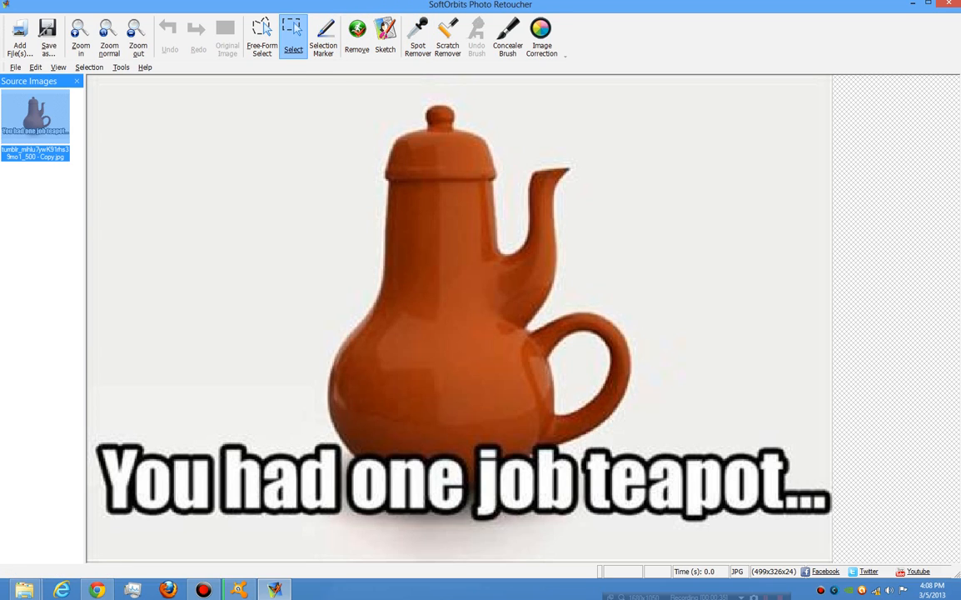
{"action": "left_click", "coordinate": [262, 35]}
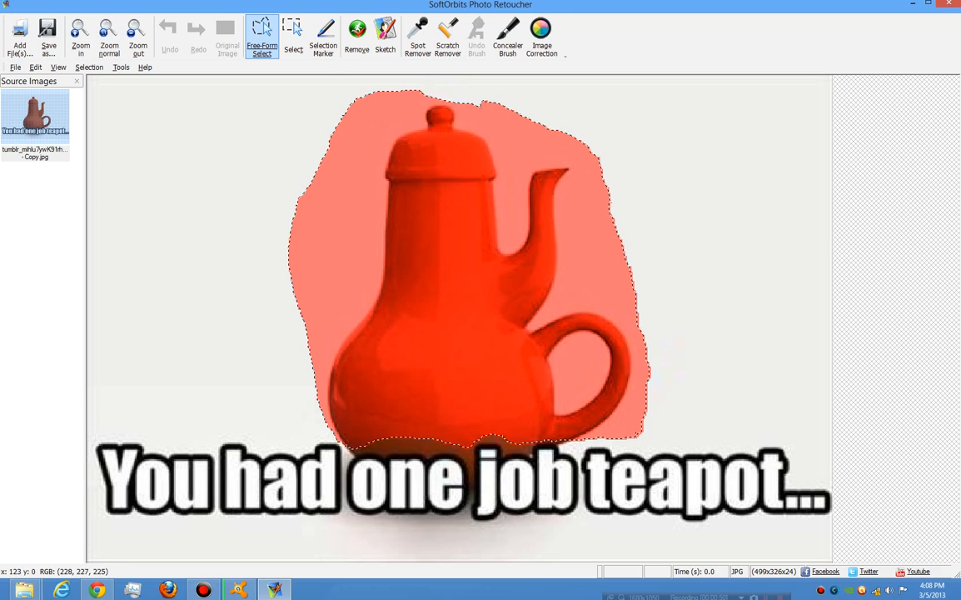
{"action": "left_click", "coordinate": [356, 36]}
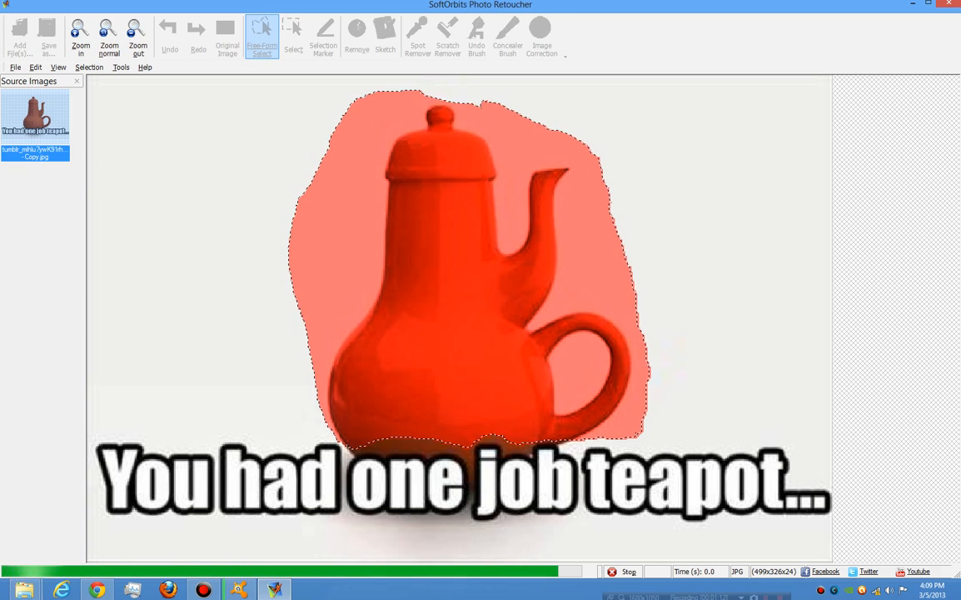
- Restore the erased teapot with the Undo Brush at a larger radius
{"action": "left_click", "coordinate": [357, 37]}
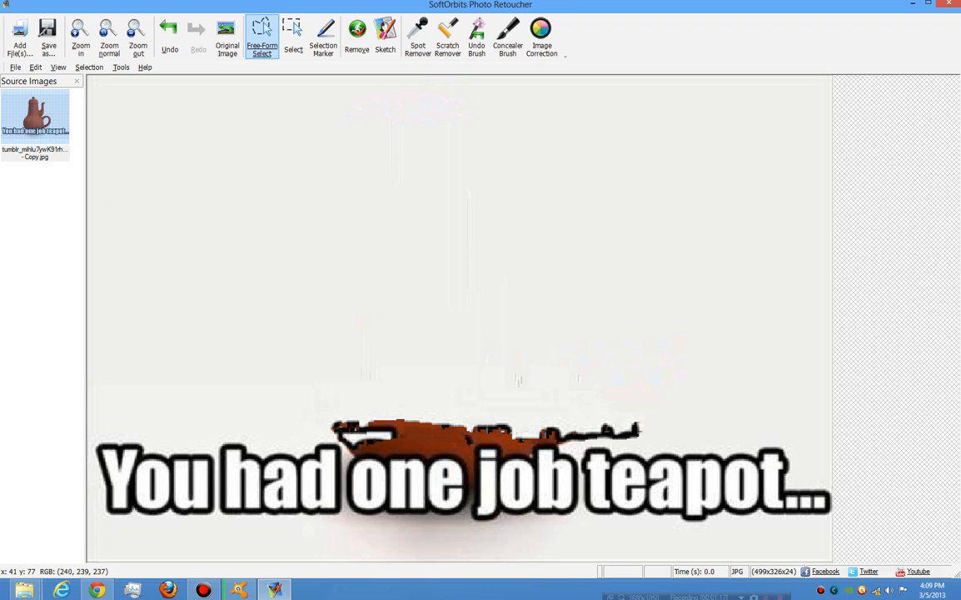
{"action": "left_click", "coordinate": [477, 36]}
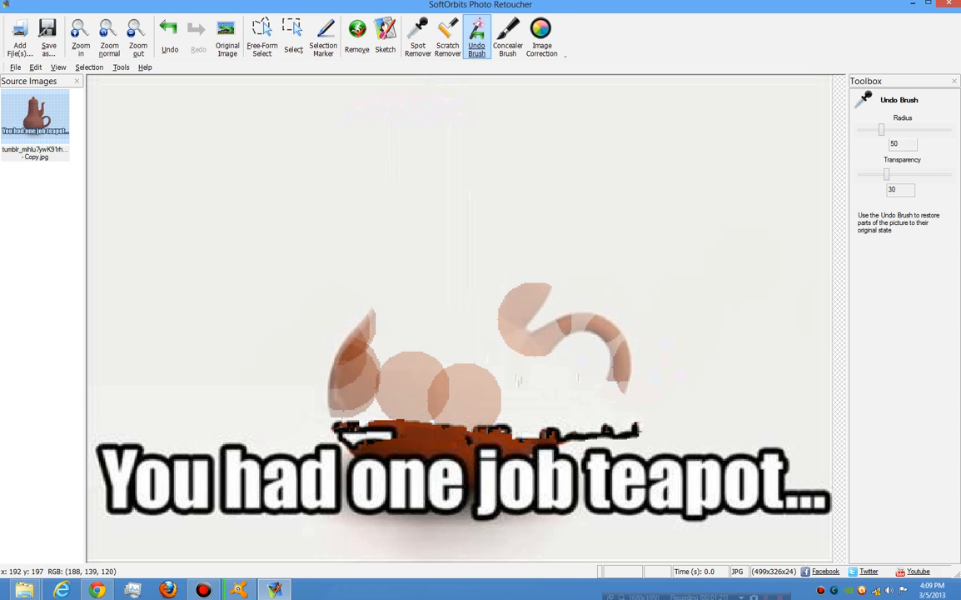
{"action": "left_click_drag", "start_coordinate": [881, 130], "coordinate": [948, 130]}
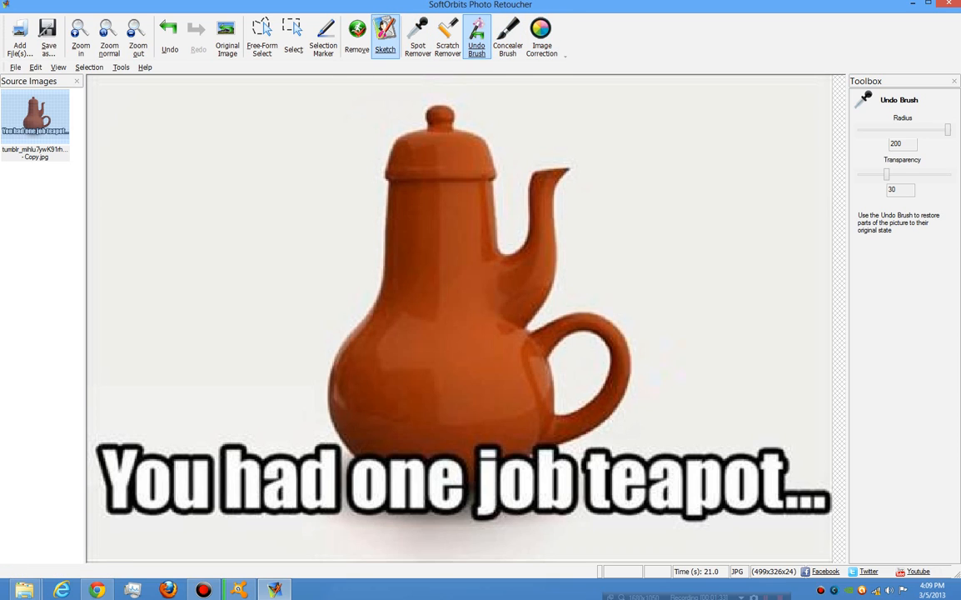
- Apply the Schematic sketch preset, then the Pastel preset to the teapot photo
{"action": "left_click", "coordinate": [385, 37]}
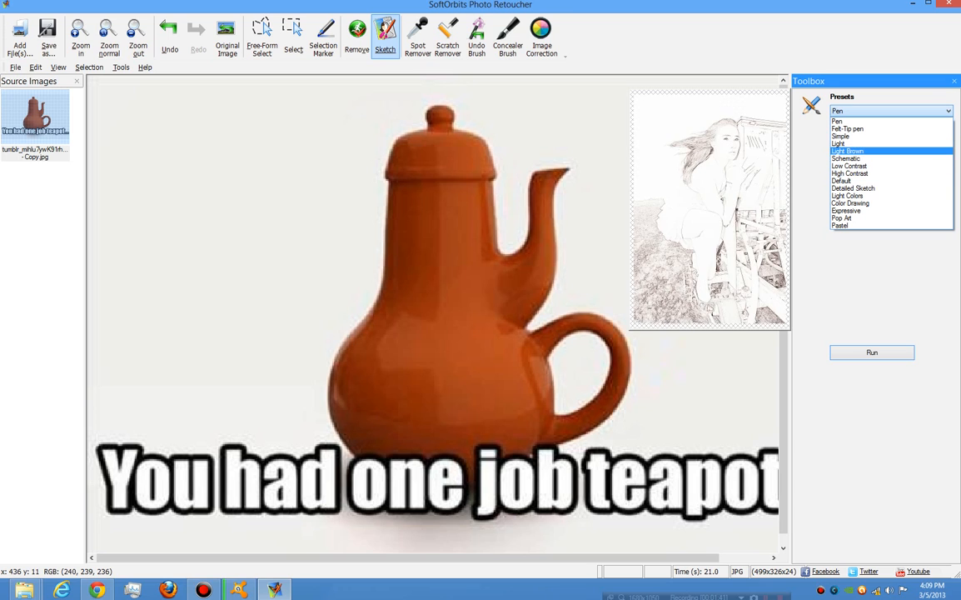
{"action": "left_click", "coordinate": [846, 158]}
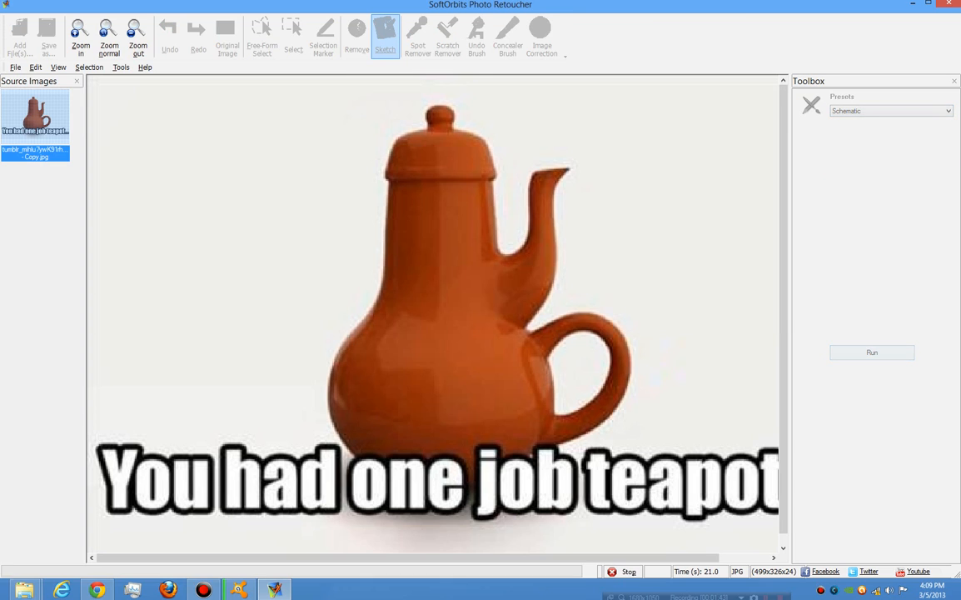
{"action": "left_click", "coordinate": [873, 352]}
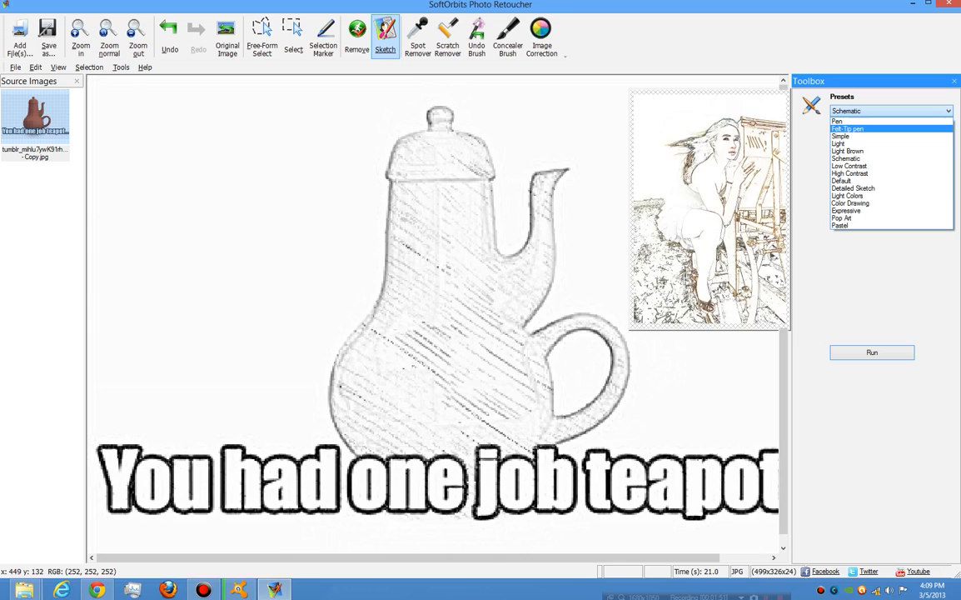
{"action": "left_click", "coordinate": [841, 225]}
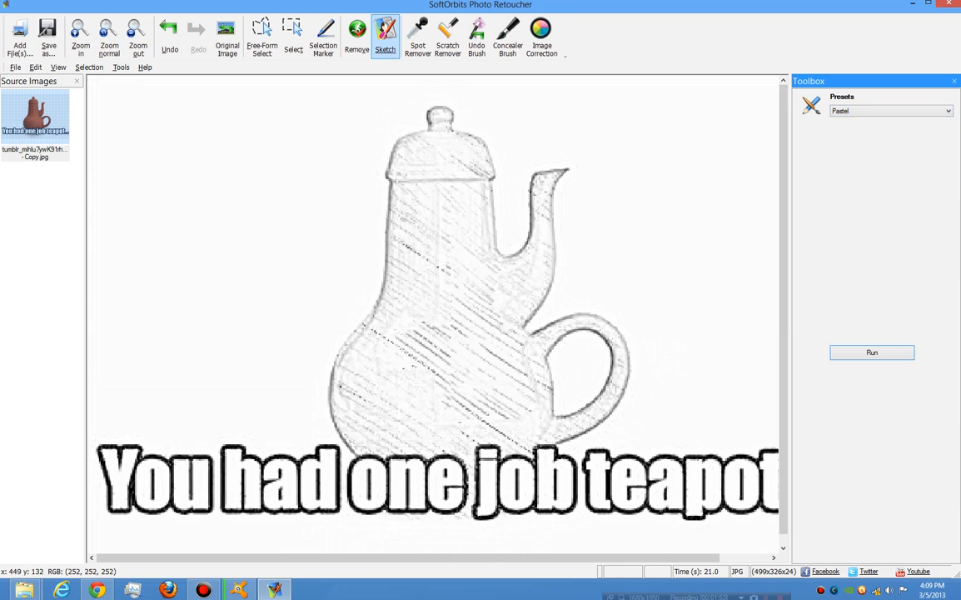
{"action": "left_click", "coordinate": [871, 352]}
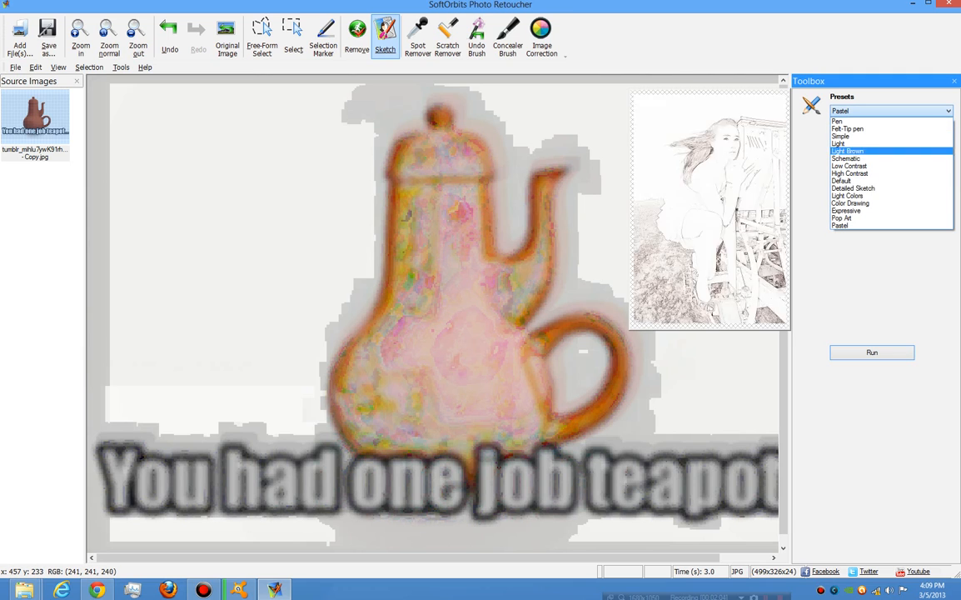
- Apply the Pop Art preset, then the Detailed Sketch preset for a black-and-white pencil look
{"action": "left_click", "coordinate": [841, 225]}
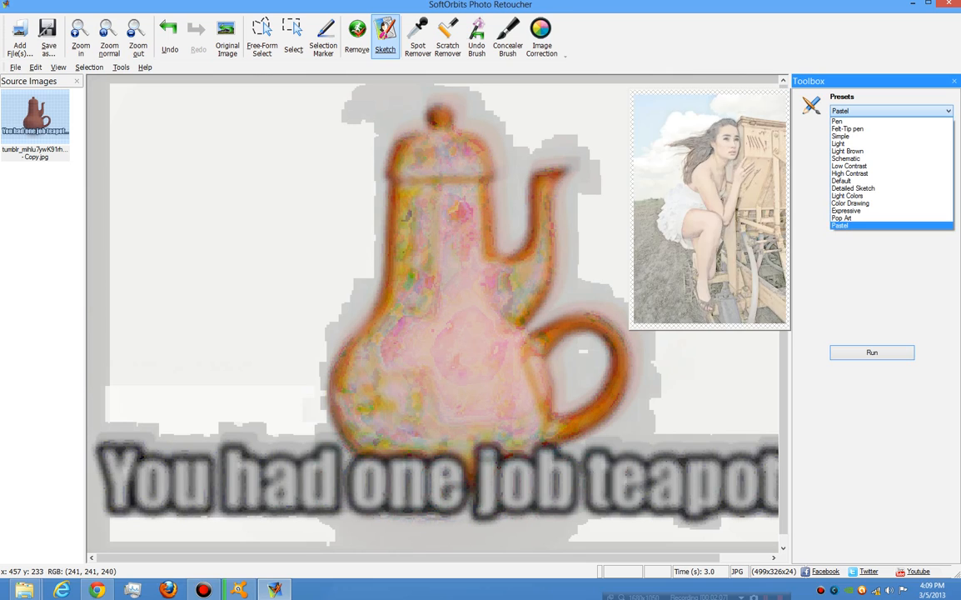
{"action": "left_click", "coordinate": [846, 216]}
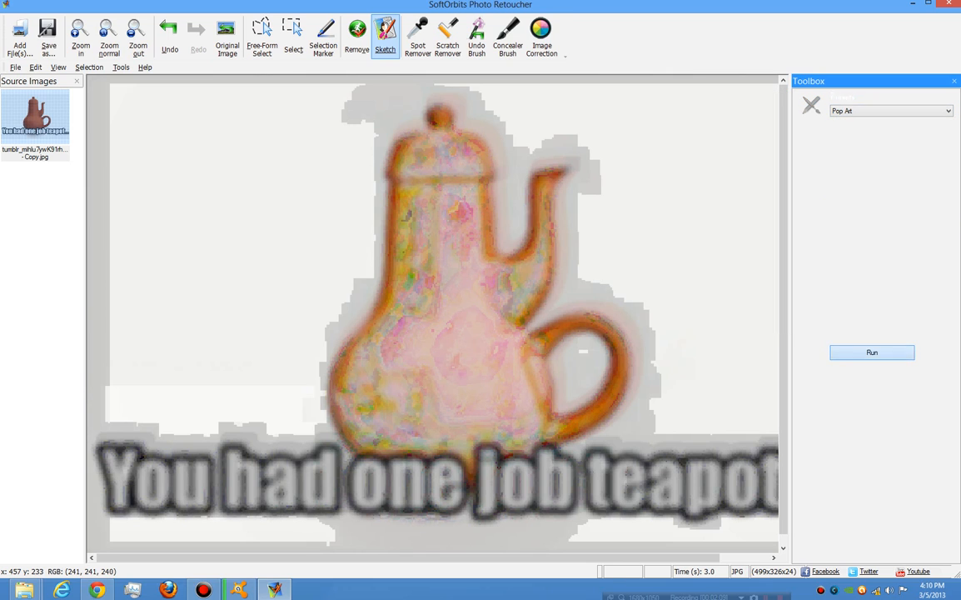
{"action": "left_click", "coordinate": [873, 351]}
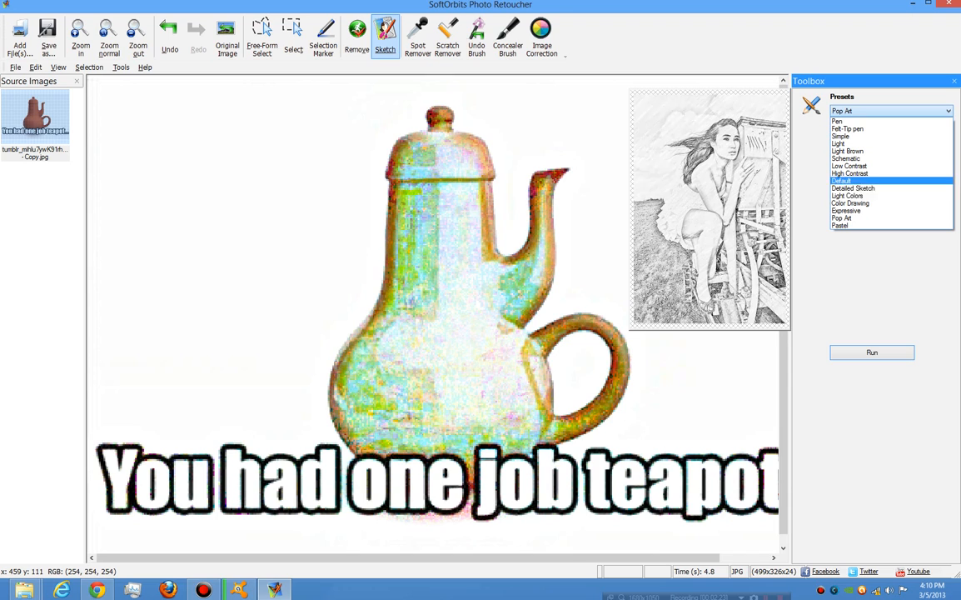
{"action": "left_click", "coordinate": [853, 188]}
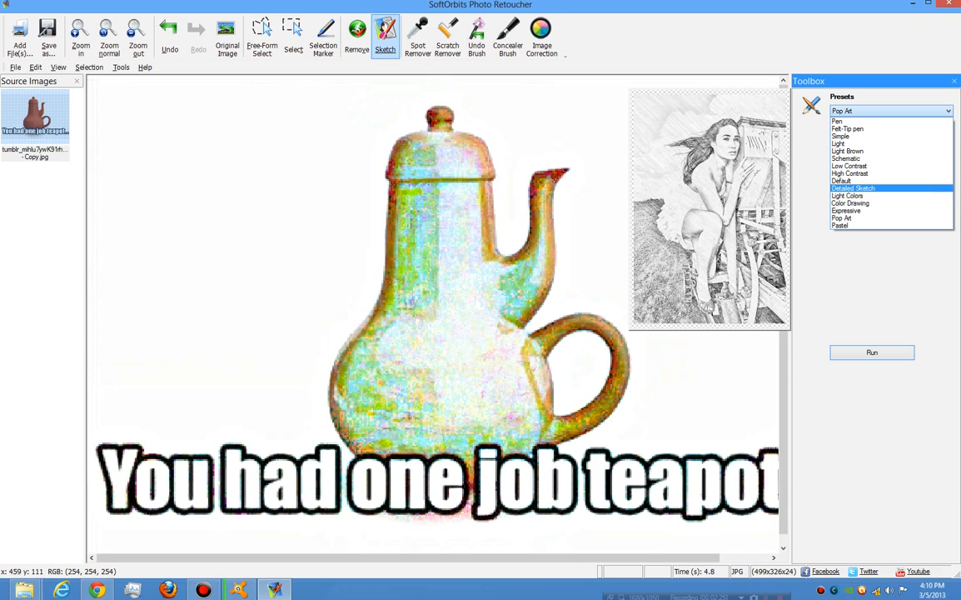
{"action": "left_click", "coordinate": [871, 352]}
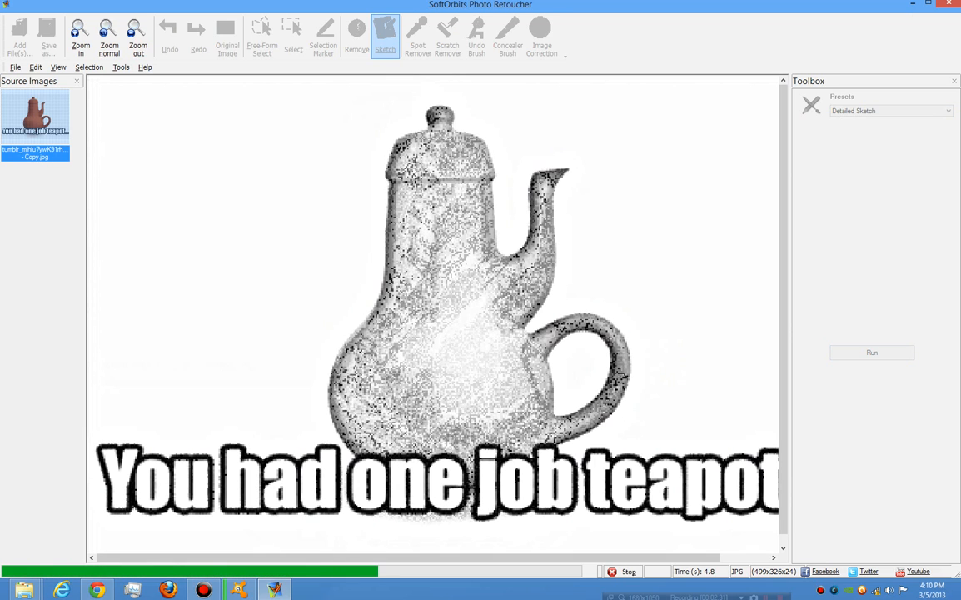
{"action": "left_click", "coordinate": [873, 351]}
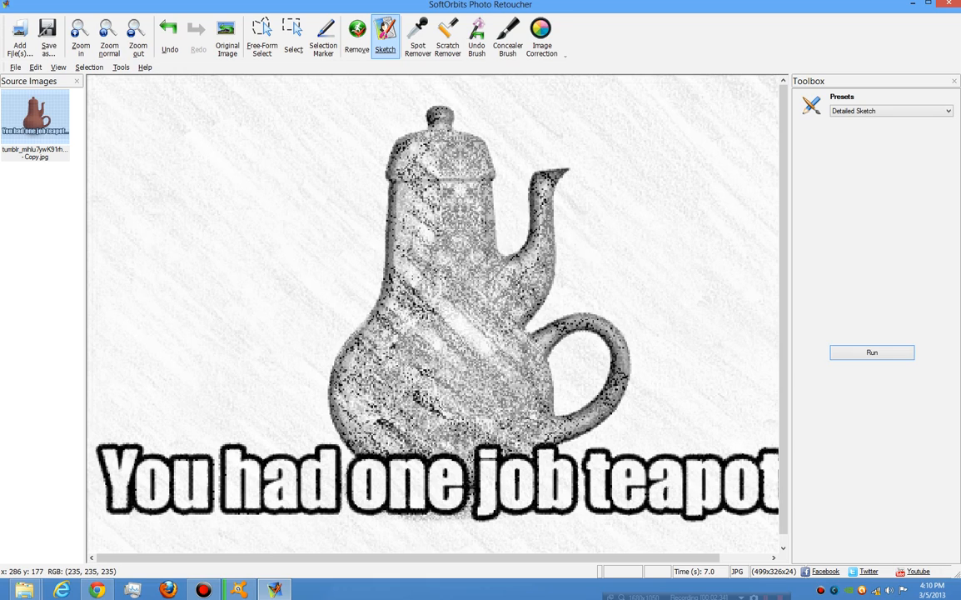
{"action": "mouse_move", "coordinate": [228, 153]}
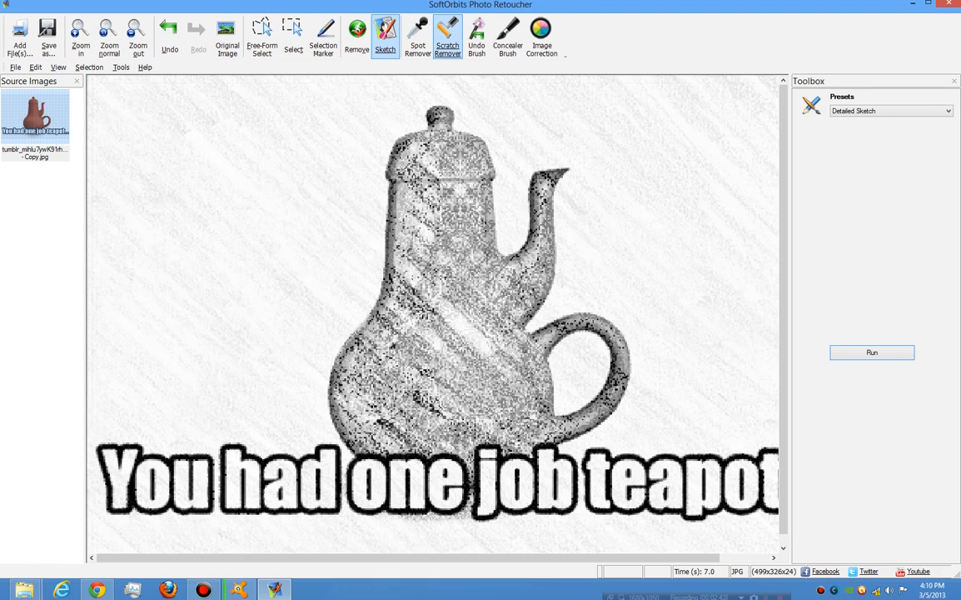
- Run Scratch Remover find-and-remove passes, the second with Scratches size raised to 20
{"action": "left_click", "coordinate": [446, 36]}
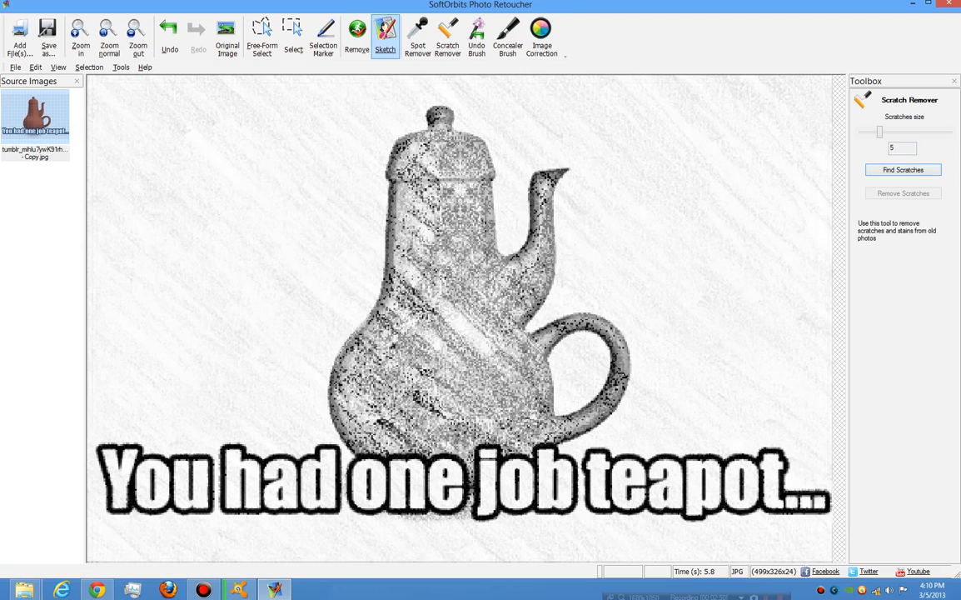
{"action": "left_click", "coordinate": [903, 170]}
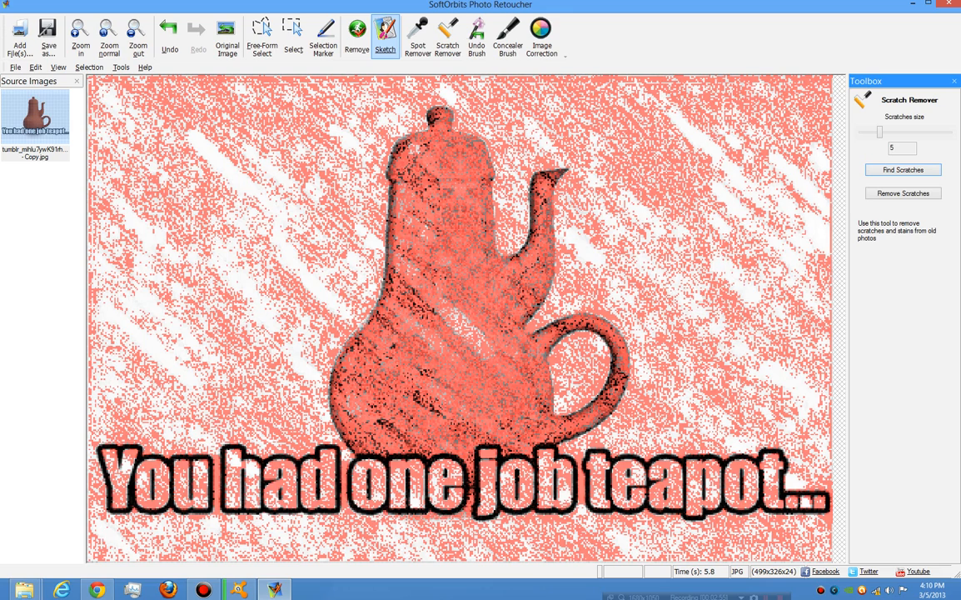
{"action": "left_click", "coordinate": [903, 193]}
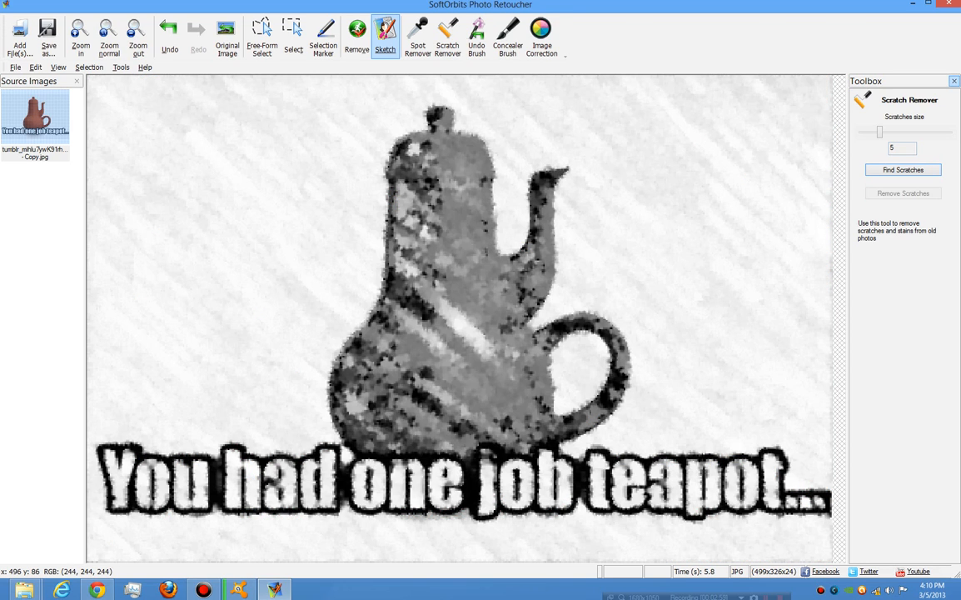
{"action": "left_click_drag", "start_coordinate": [880, 131], "coordinate": [947, 132]}
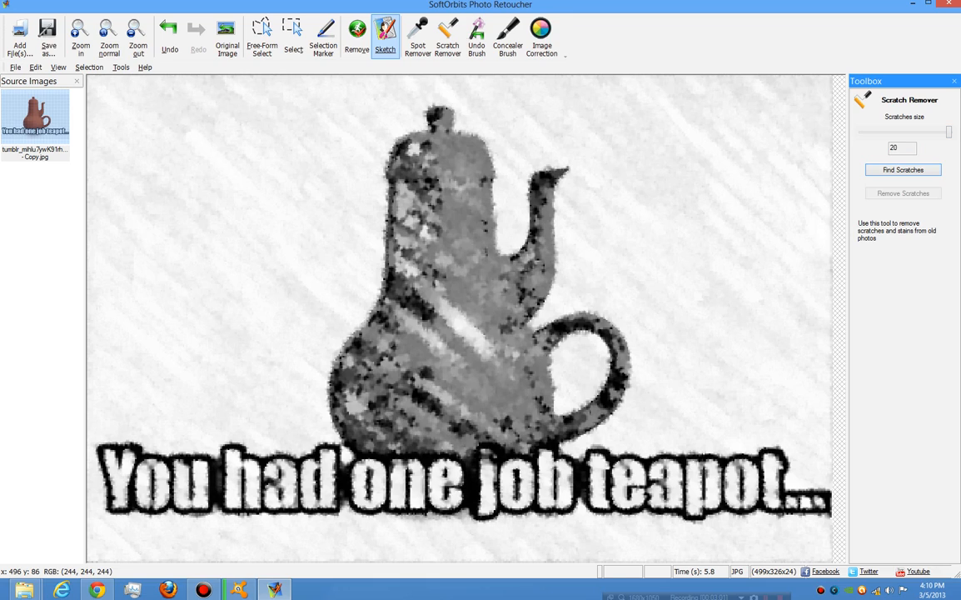
{"action": "left_click", "coordinate": [903, 170]}
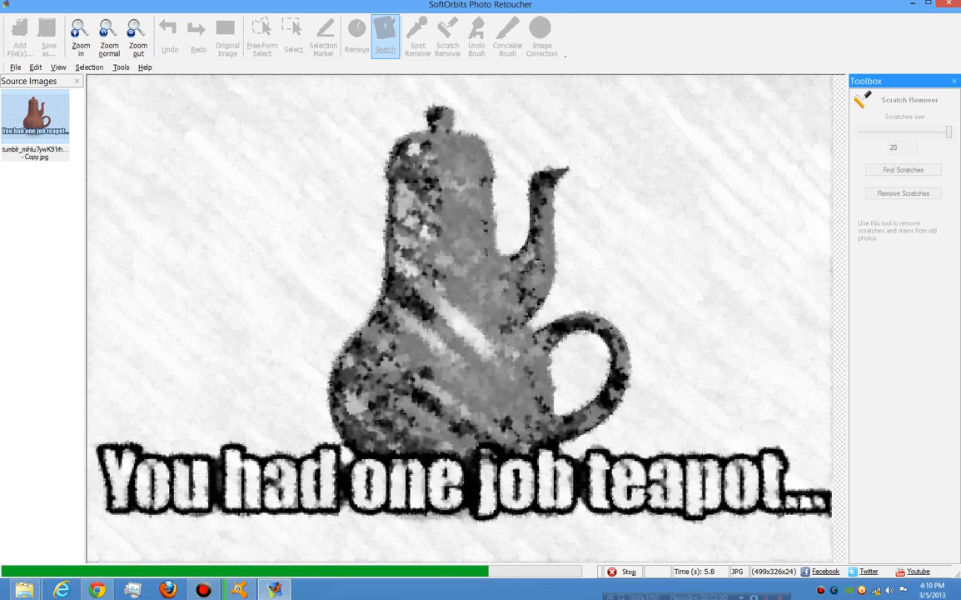
{"action": "left_click", "coordinate": [903, 170]}
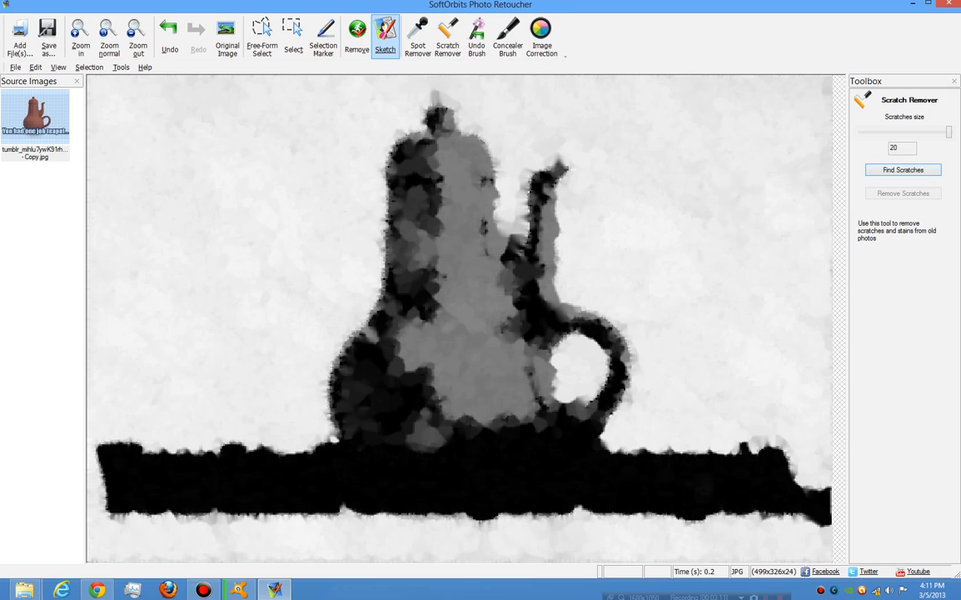
- Find and remove scratches once more, then undo back to the original colour teapot with caption
{"action": "left_click", "coordinate": [903, 170]}
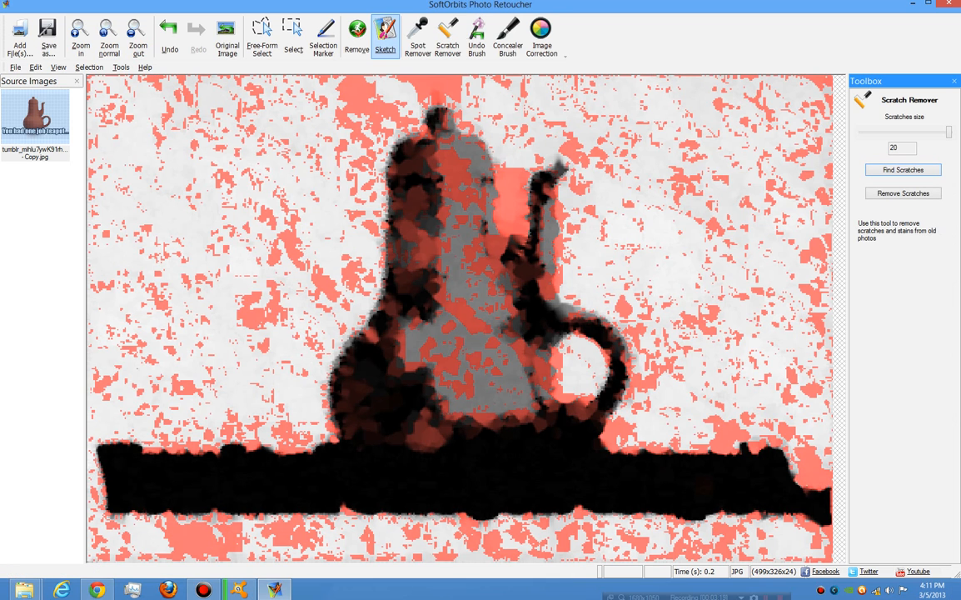
{"action": "left_click", "coordinate": [903, 193]}
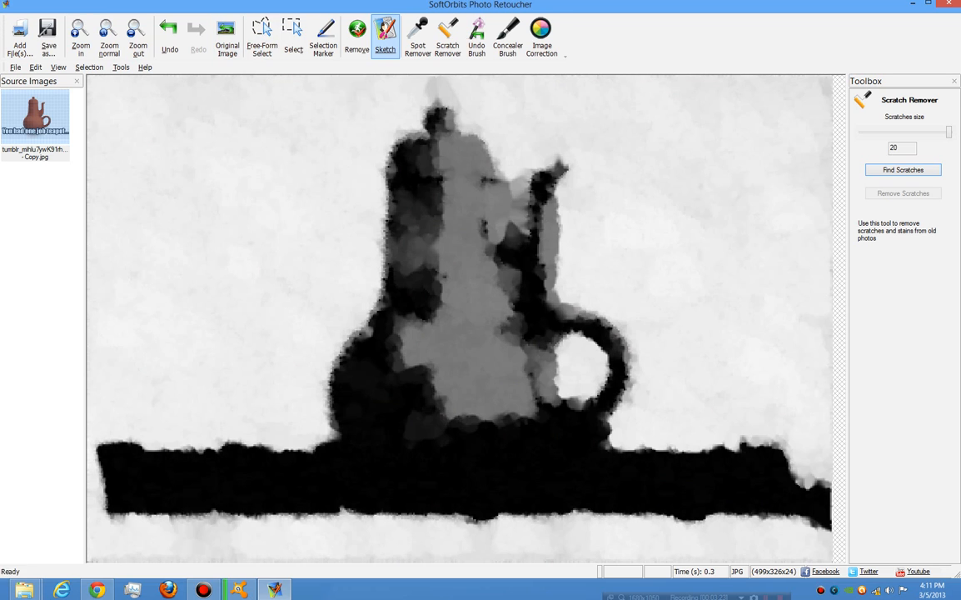
{"action": "left_click", "coordinate": [226, 37]}
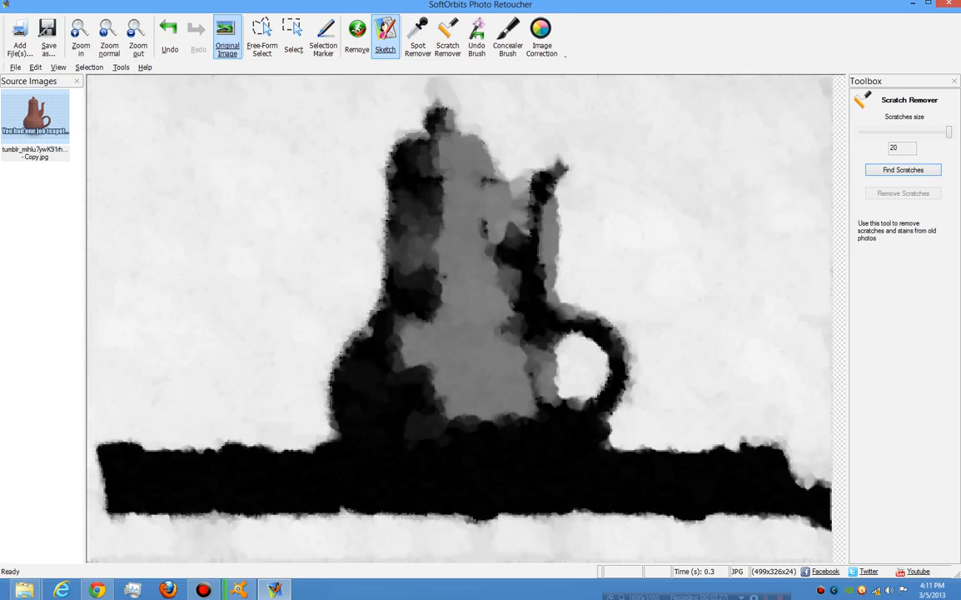
{"action": "left_click", "coordinate": [903, 170]}
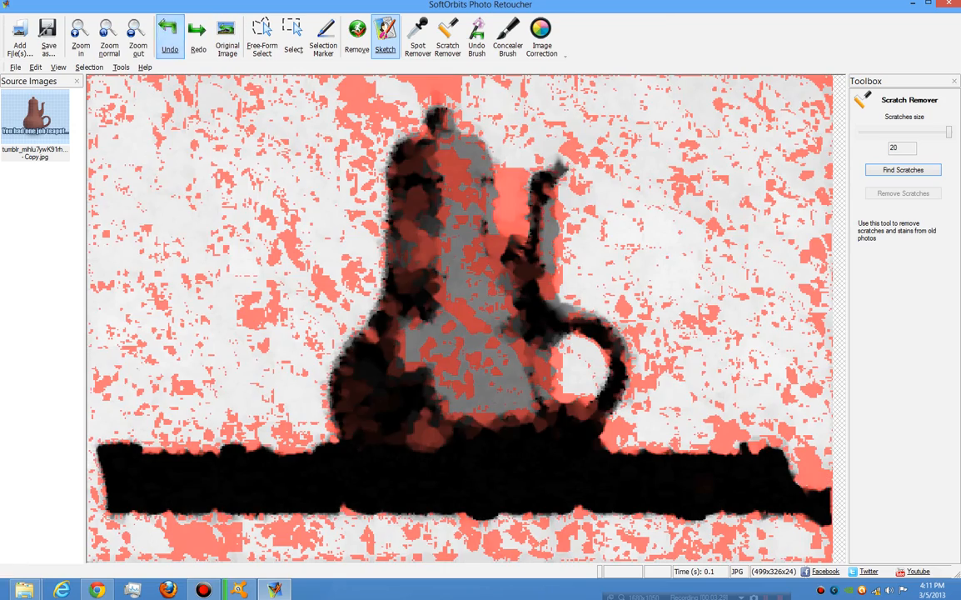
{"action": "left_click", "coordinate": [168, 33]}
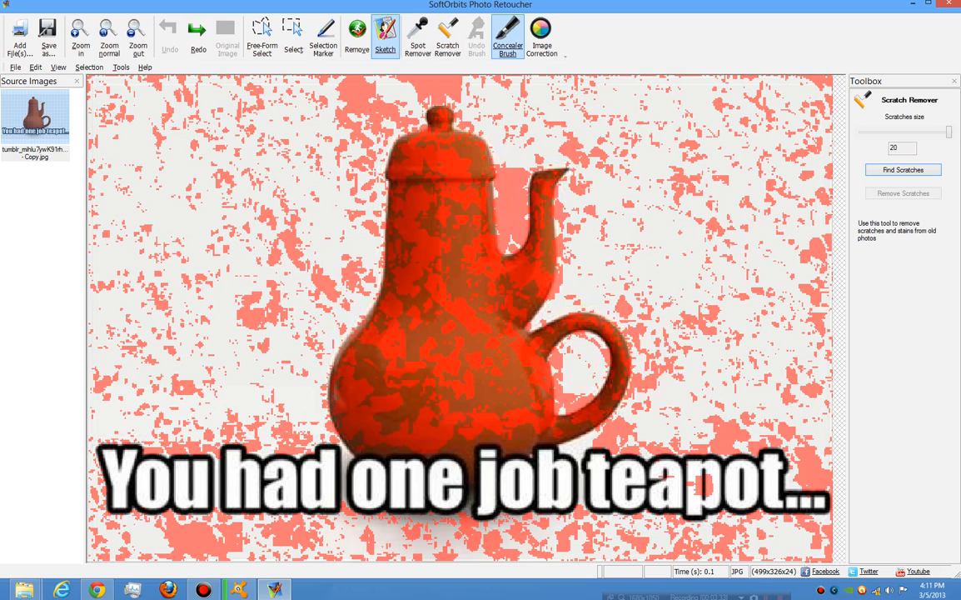
{"action": "left_click", "coordinate": [542, 37]}
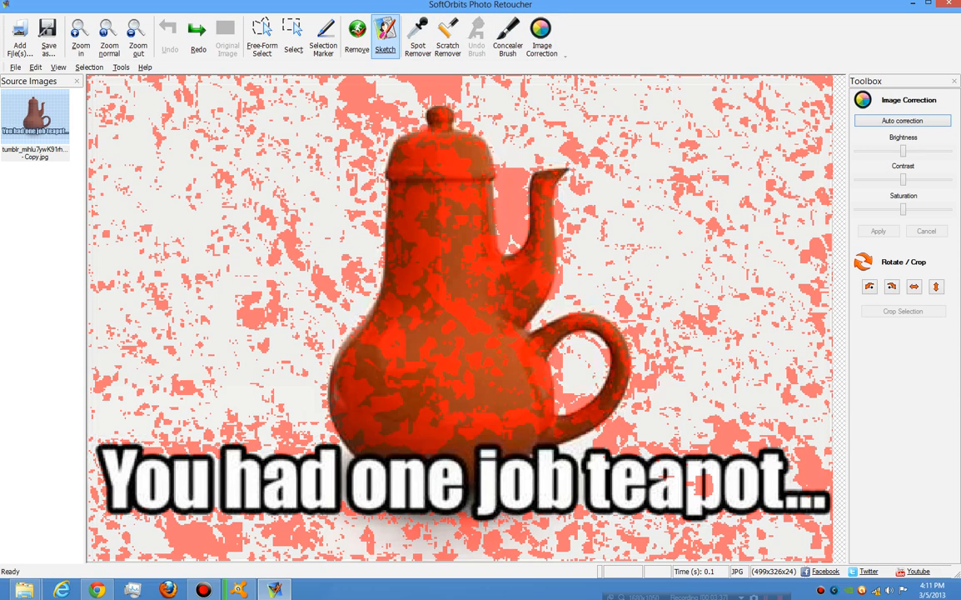
- Undo the remaining scratch markings so the clean original teapot shows, and select the Undo Brush
{"action": "left_click", "coordinate": [169, 33]}
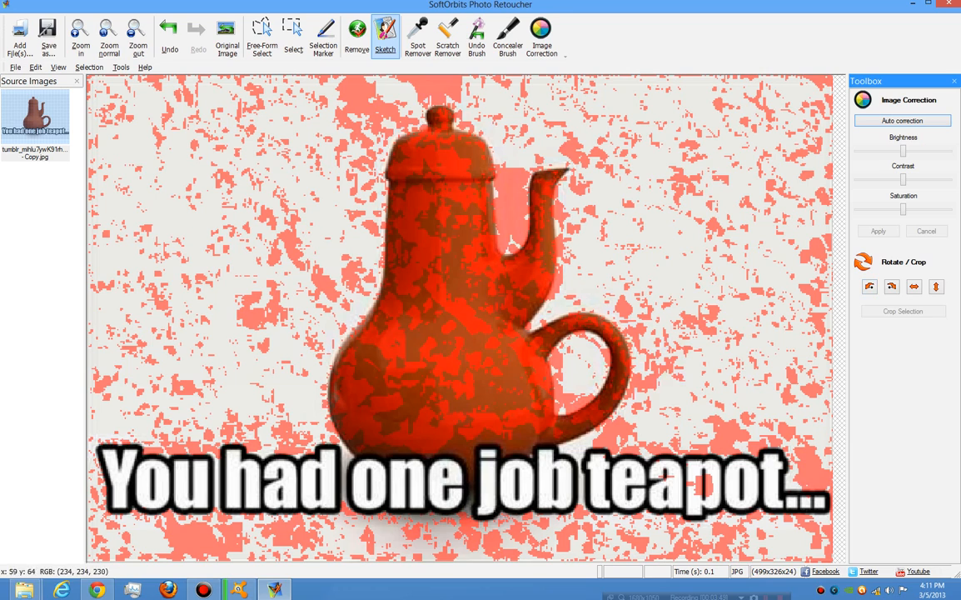
{"action": "left_click", "coordinate": [477, 33]}
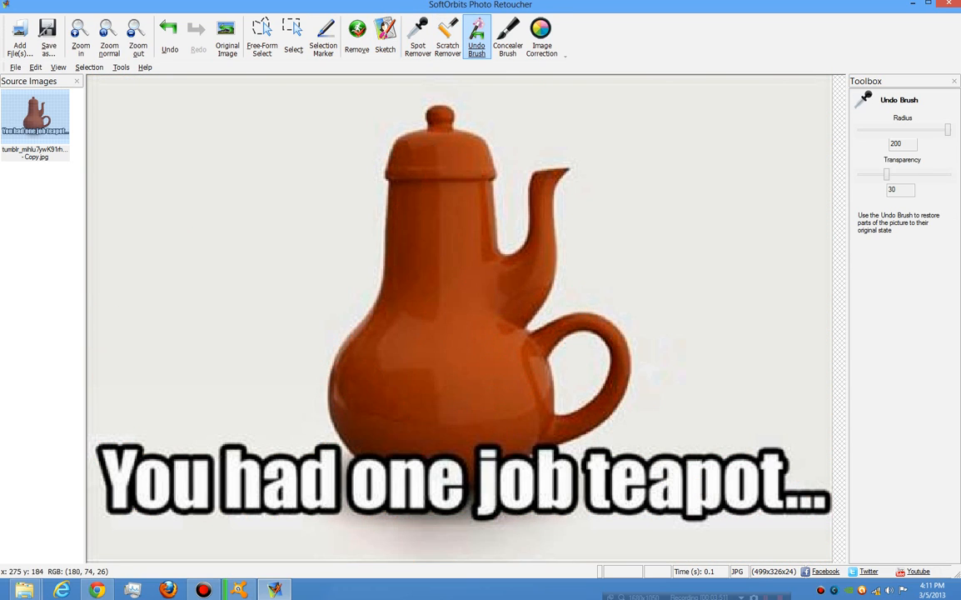
- Return to Scratch Remover and add the Lost Unicorn photo to the source images
{"action": "left_click", "coordinate": [446, 35]}
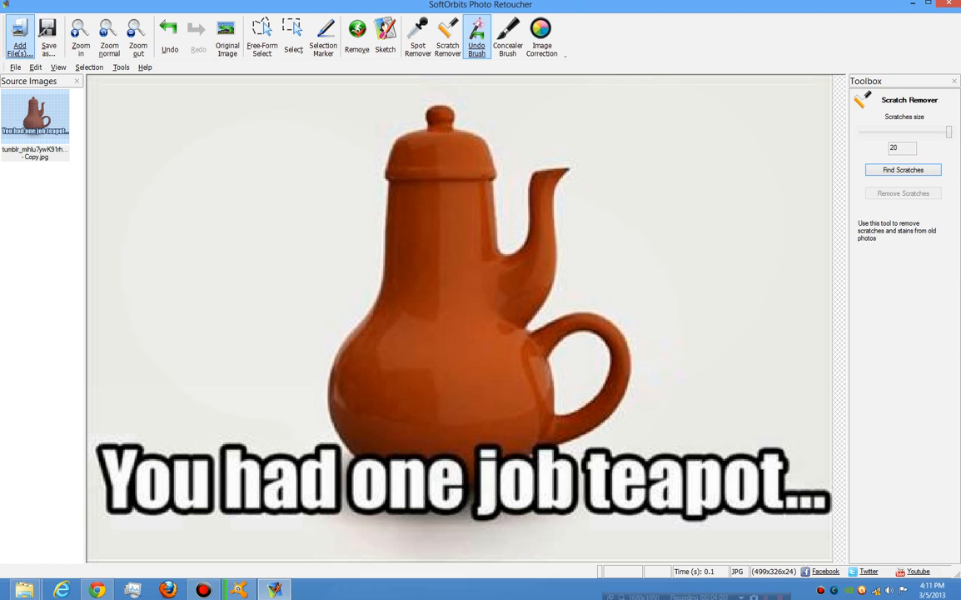
{"action": "left_click", "coordinate": [18, 37]}
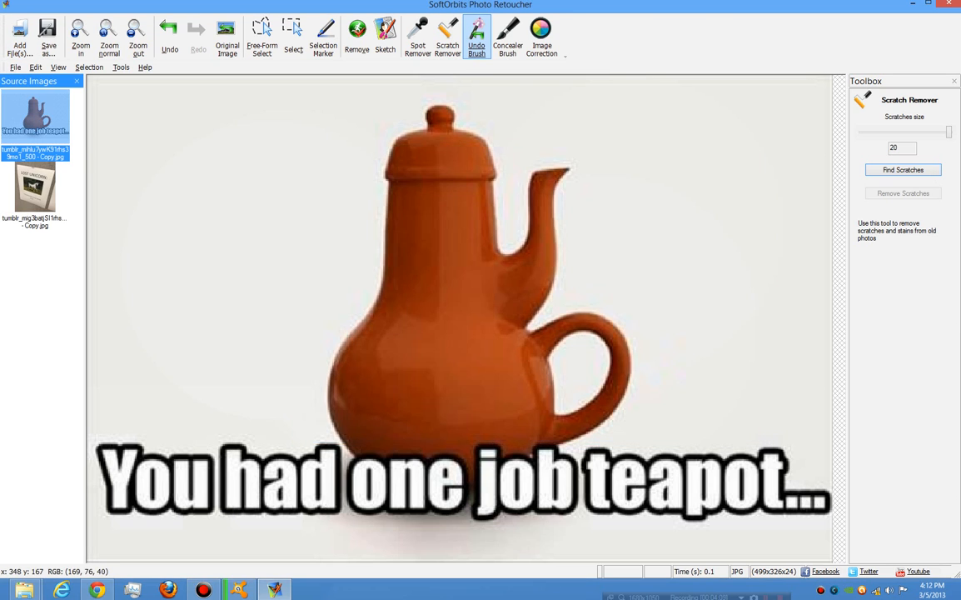
- Switch the canvas to the Lost Unicorn poster photo from the Source Images panel
{"action": "left_click", "coordinate": [35, 186]}
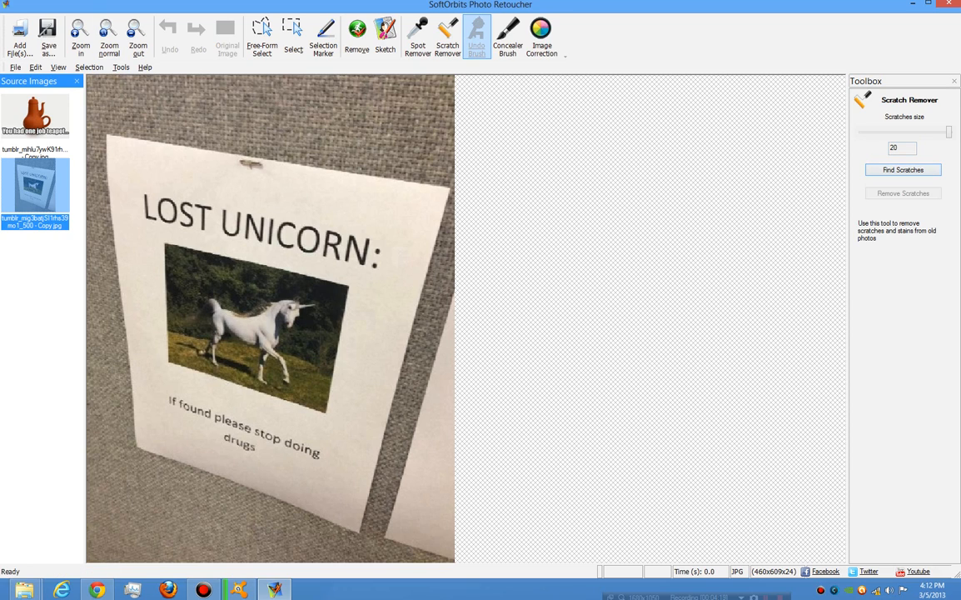
{"action": "left_click", "coordinate": [293, 34]}
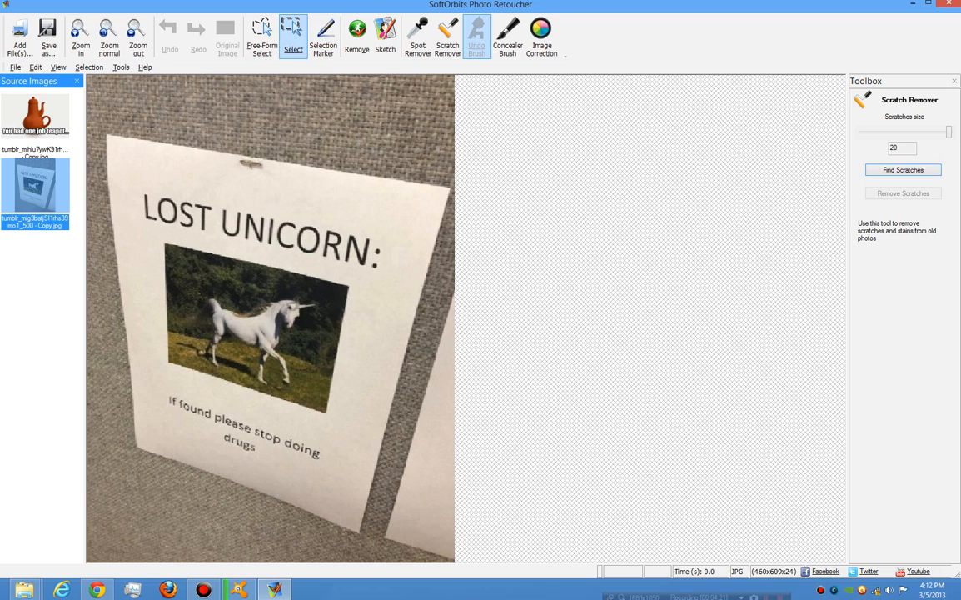
- Erase the freehand-outlined Lost Unicorn poster, leaving smudged carpet where it hung
{"action": "left_click", "coordinate": [261, 37]}
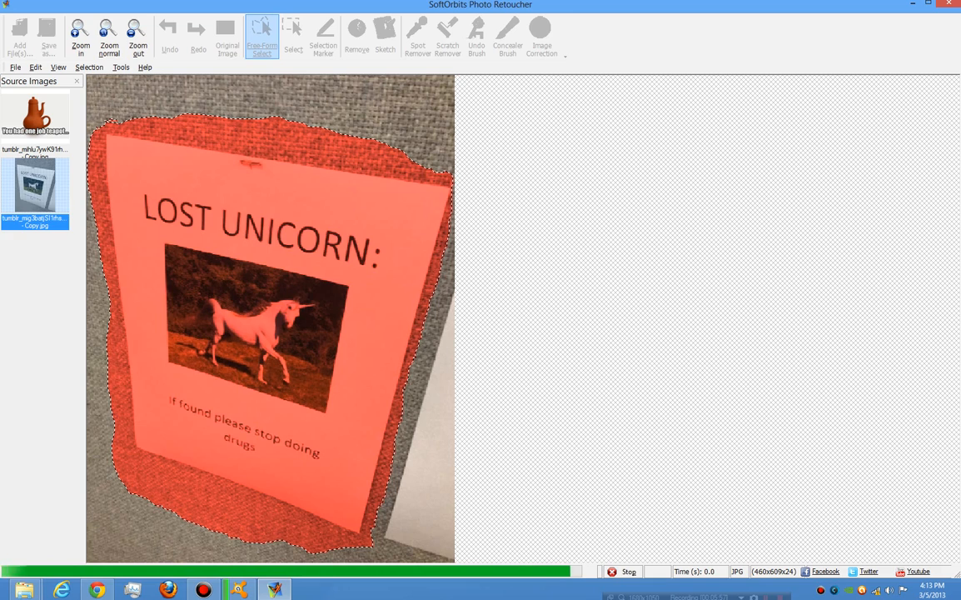
{"action": "left_click", "coordinate": [356, 33]}
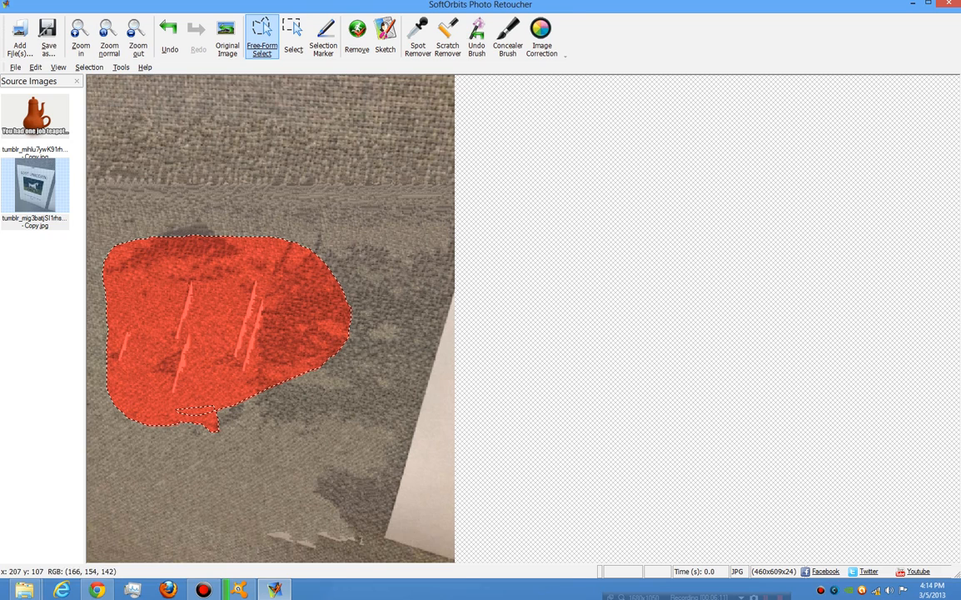
- Remove the outlined leftover smudge so it blends into the carpet texture
{"action": "left_click", "coordinate": [356, 37]}
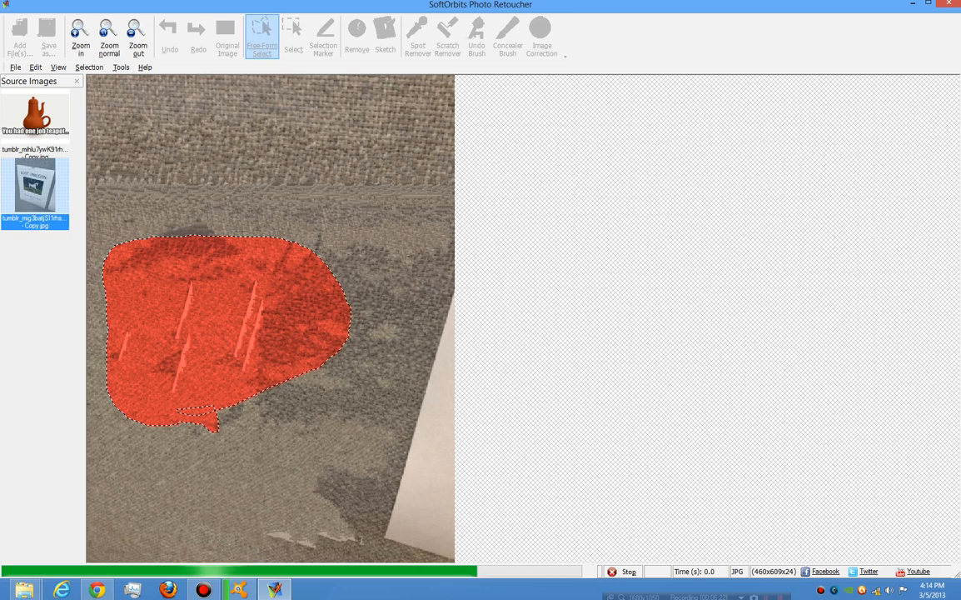
{"action": "left_click", "coordinate": [357, 36]}
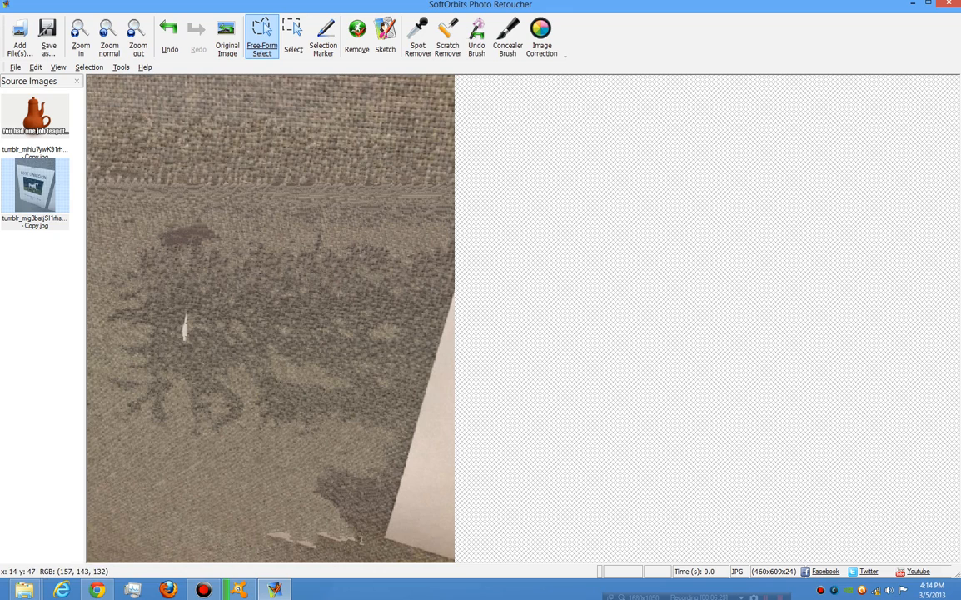
{"action": "left_click", "coordinate": [506, 36]}
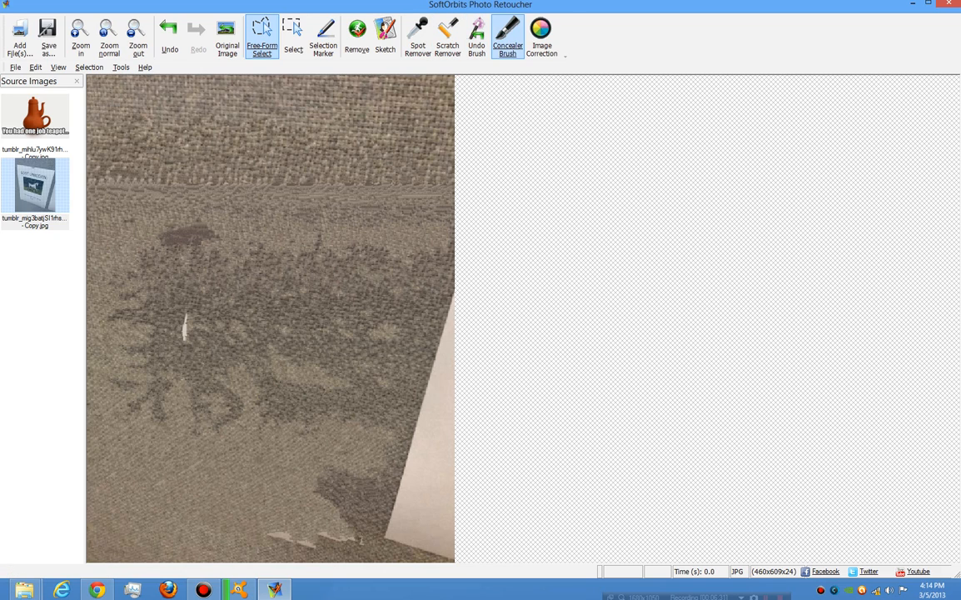
- Conceal the remaining carpet marks with the Concealer Brush into pale blurred texture
{"action": "left_click", "coordinate": [507, 37]}
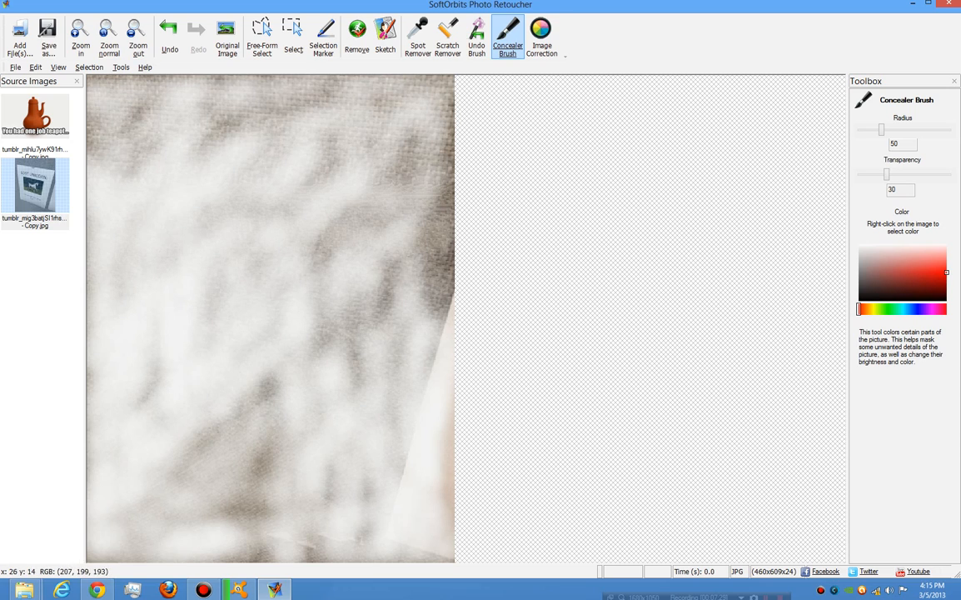
{"action": "left_click", "coordinate": [168, 33]}
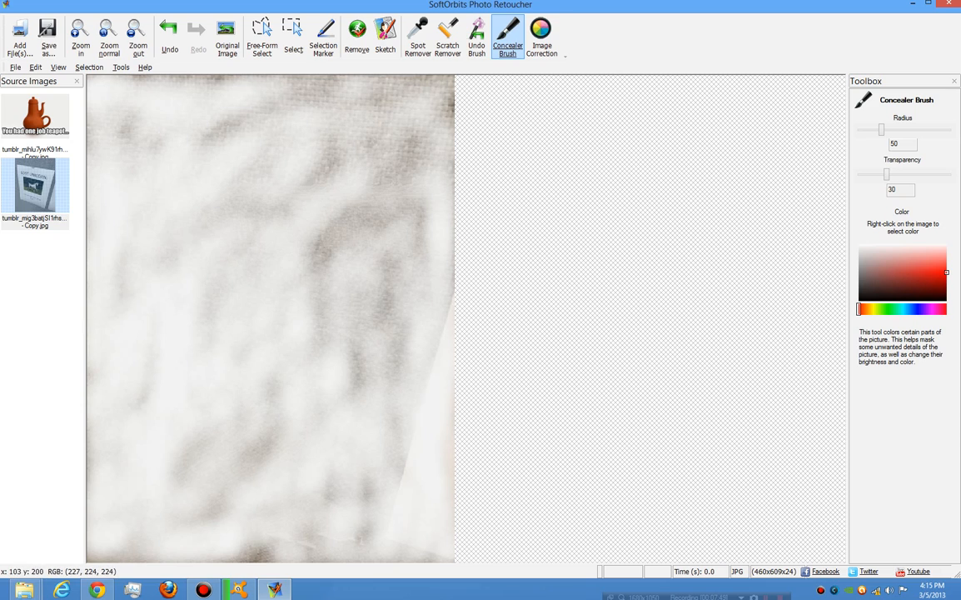
{"action": "left_click", "coordinate": [541, 36]}
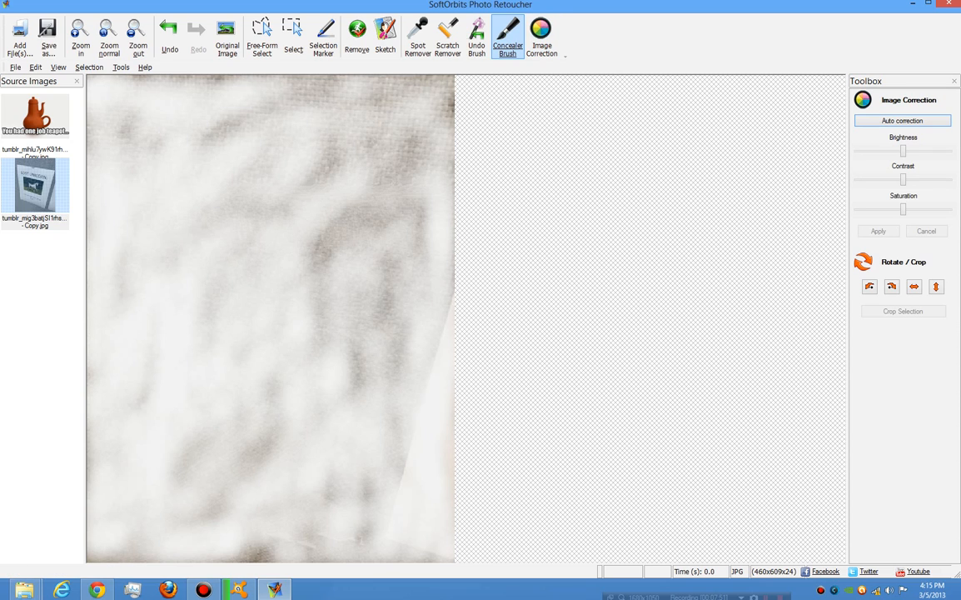